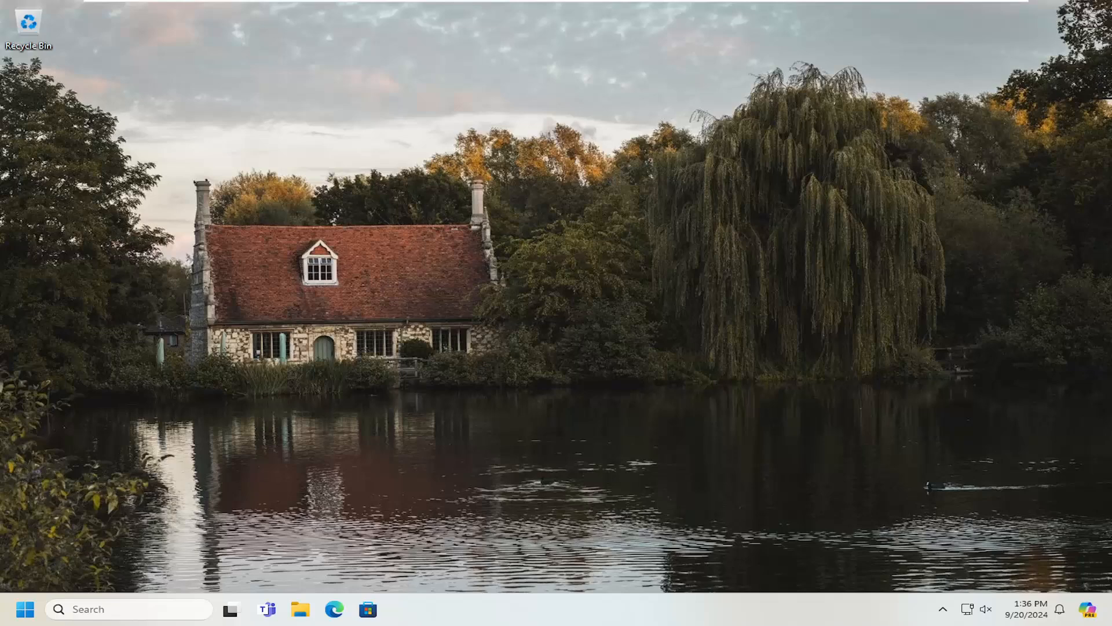
{"action": "mouse_move", "coordinate": [1079, 311]}
{"action": "type", "text": "powershell"}
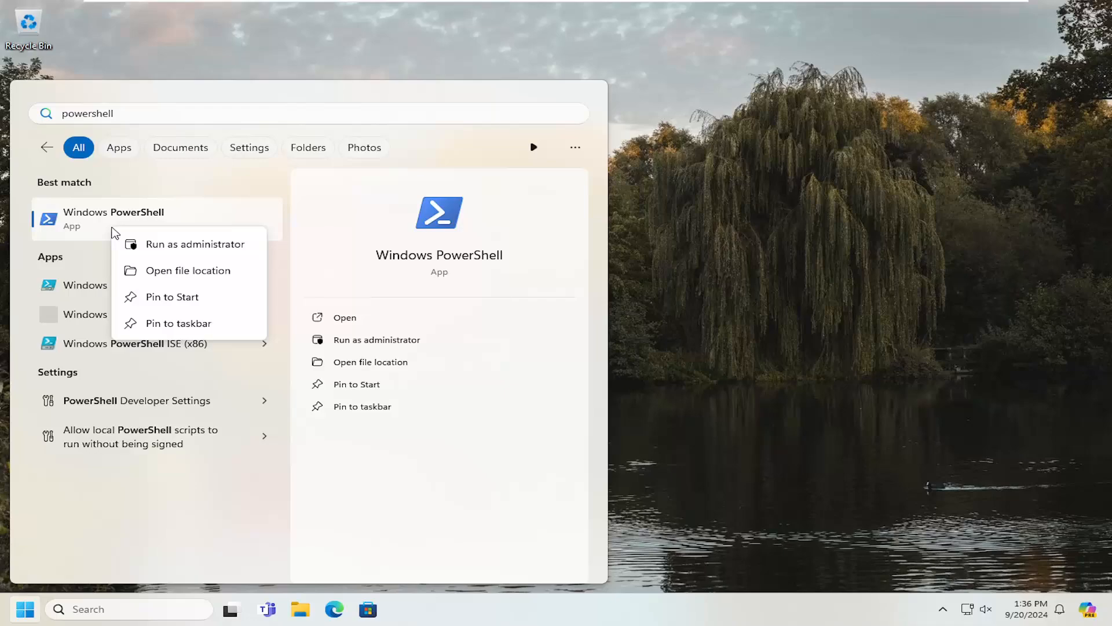
Launch Windows PowerShell as administrator and approve the UAC prompt
{"action": "left_click", "coordinate": [196, 243]}
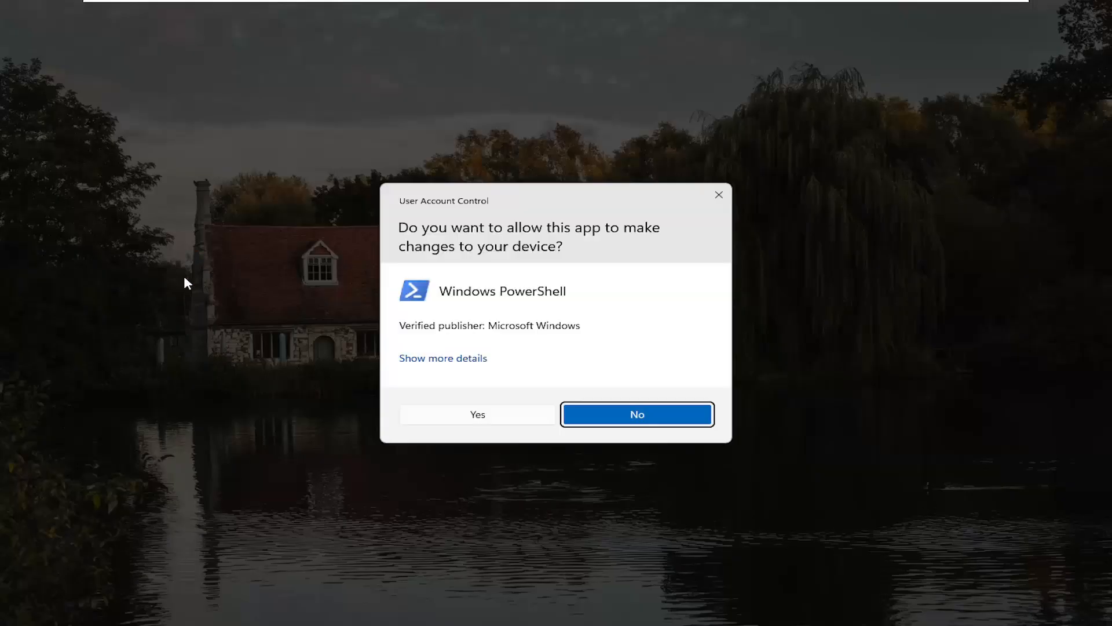
{"action": "mouse_move", "coordinate": [478, 415]}
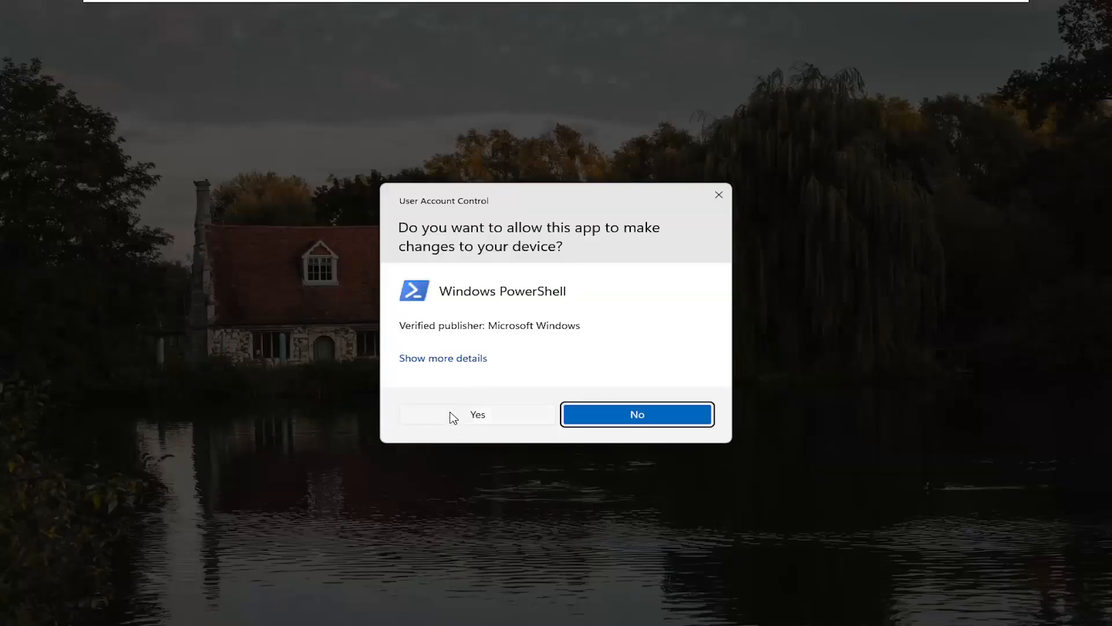
{"action": "left_click", "coordinate": [476, 415]}
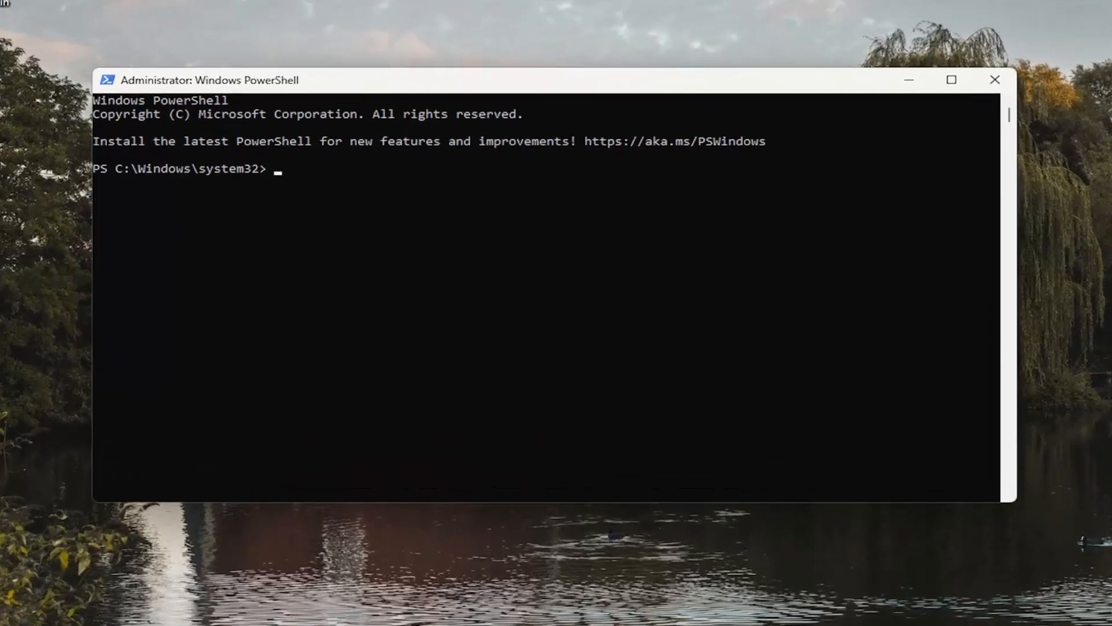
{"action": "mouse_move", "coordinate": [450, 228]}
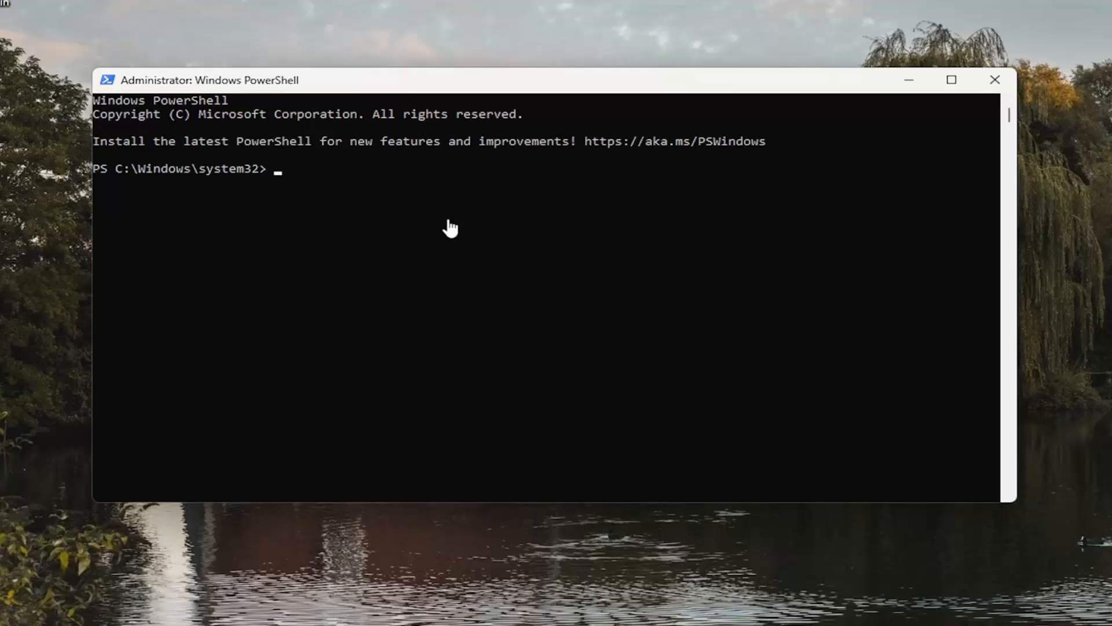
{"action": "mouse_move", "coordinate": [436, 84]}
{"action": "type", "text": "Dism /Online /Cleanup-Image /RestoreHealth"}
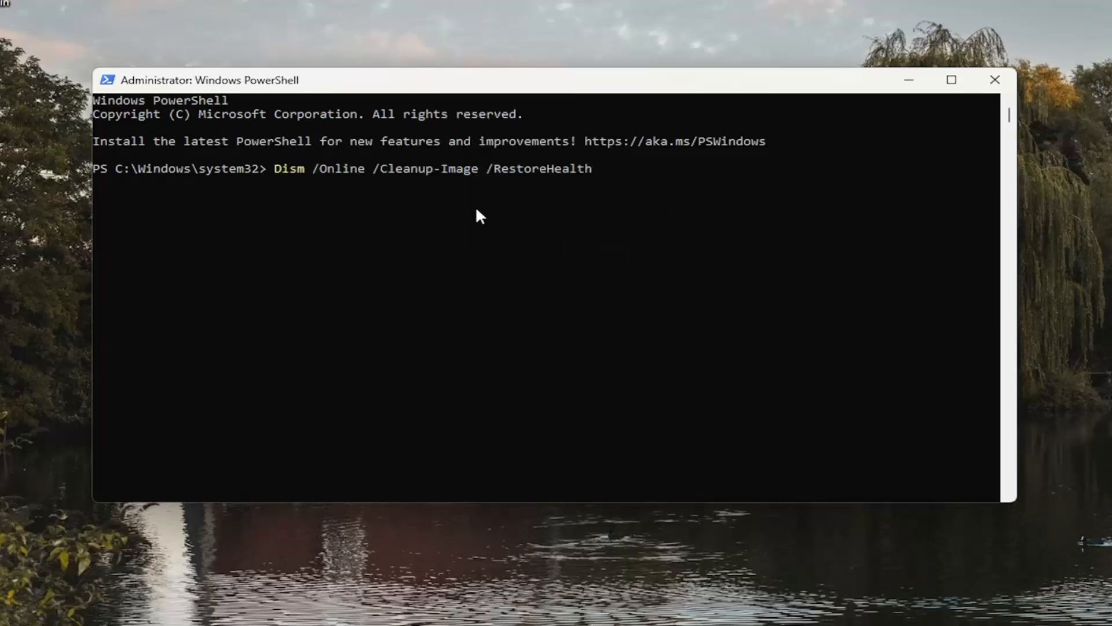
{"action": "key", "text": "Return"}
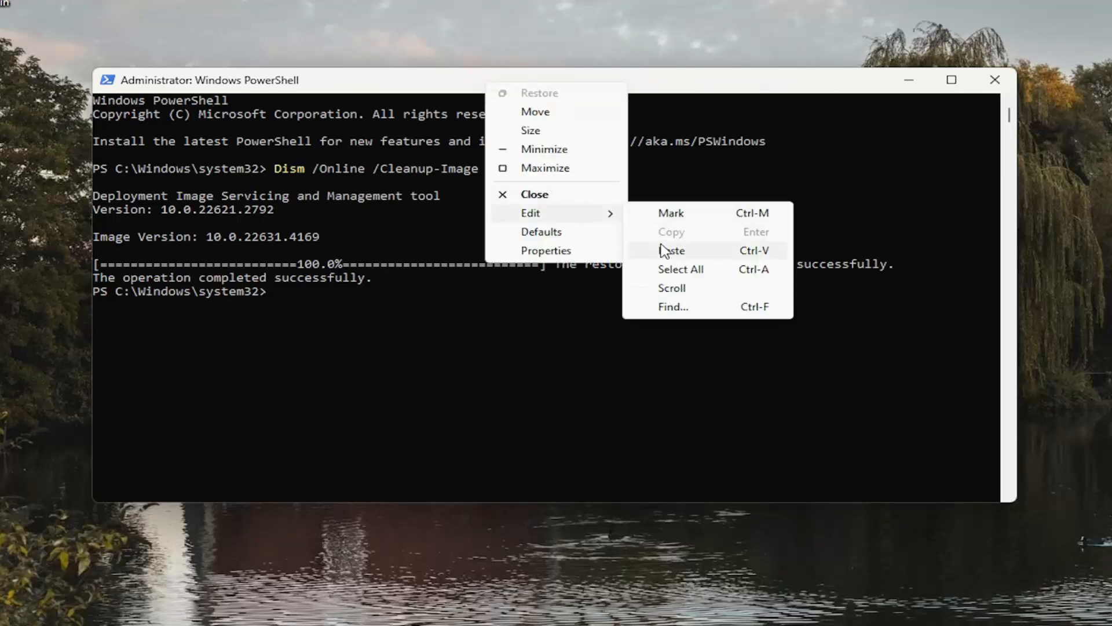
Paste and run sfc /scannow to scan and repair corrupt system files
{"action": "left_click", "coordinate": [671, 250]}
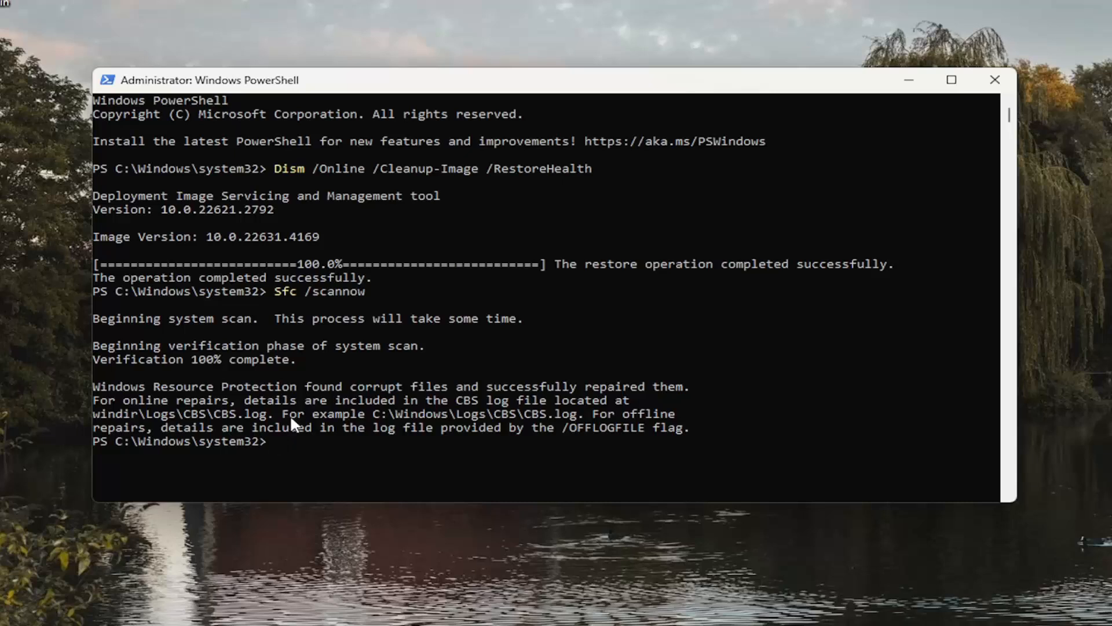
{"action": "mouse_move", "coordinate": [119, 243]}
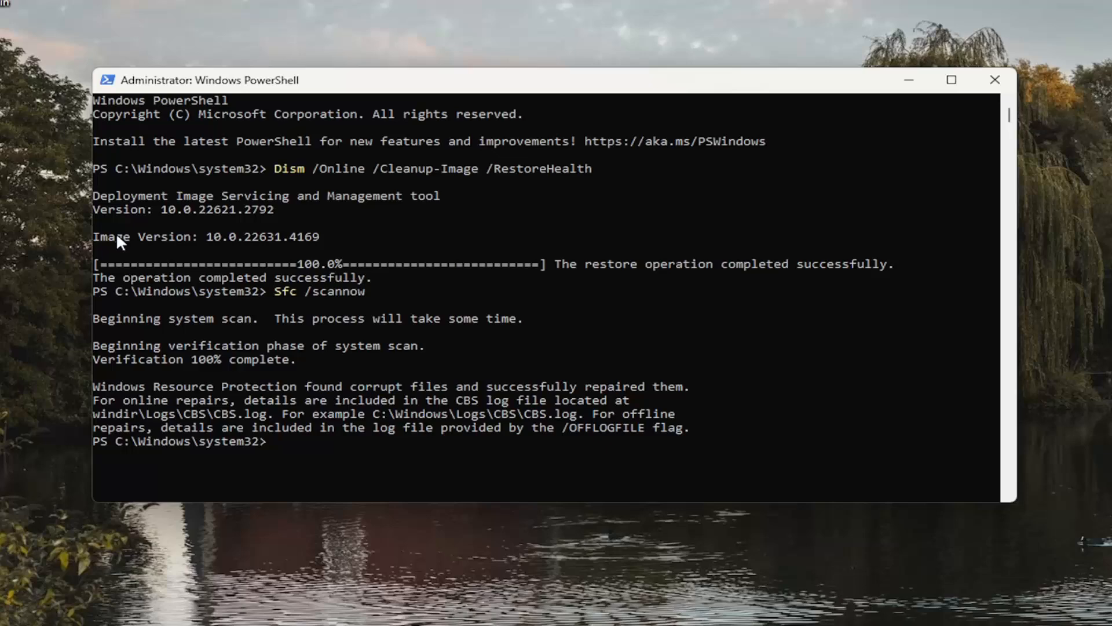
{"action": "mouse_move", "coordinate": [474, 418]}
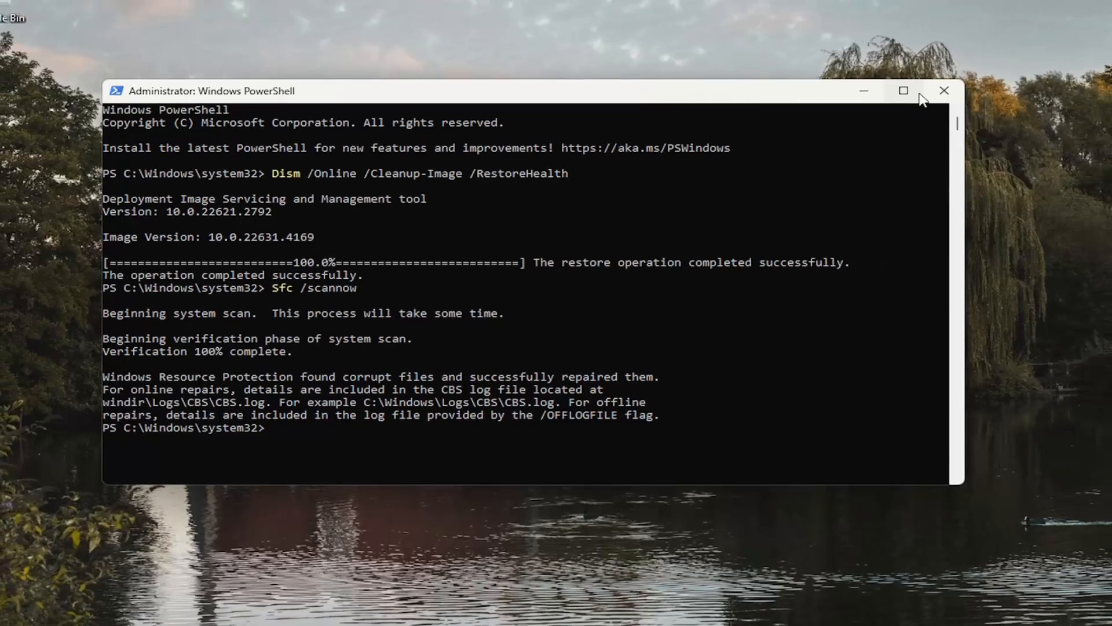
Close the administrator PowerShell window after both repairs finish
{"action": "left_click", "coordinate": [944, 90]}
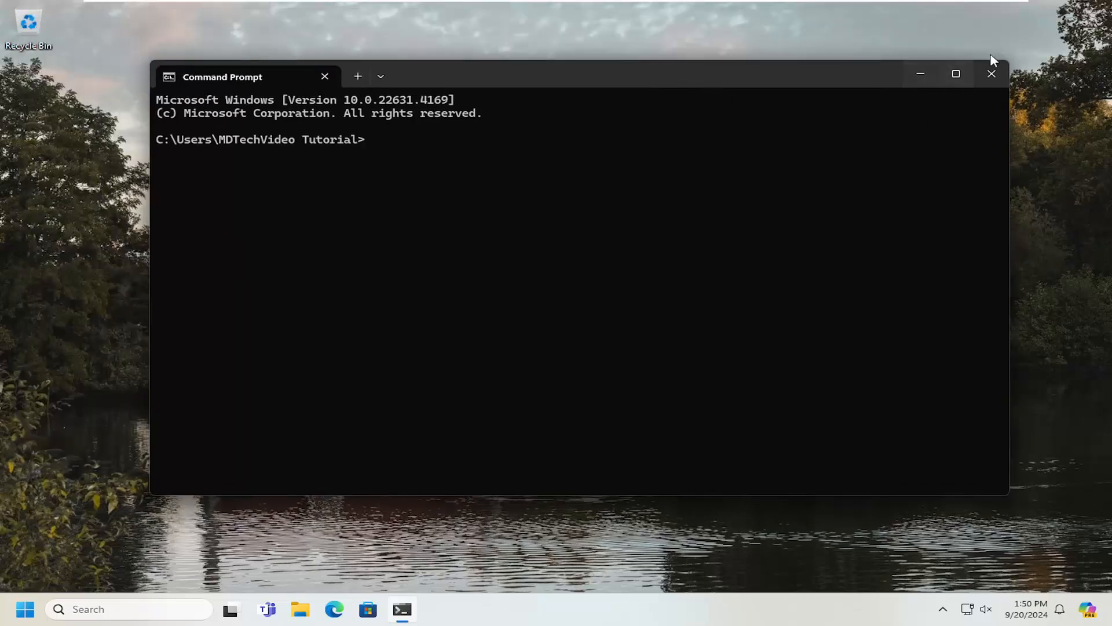
Close the Command Prompt window, leaving the desktop clear
{"action": "left_click", "coordinate": [992, 74]}
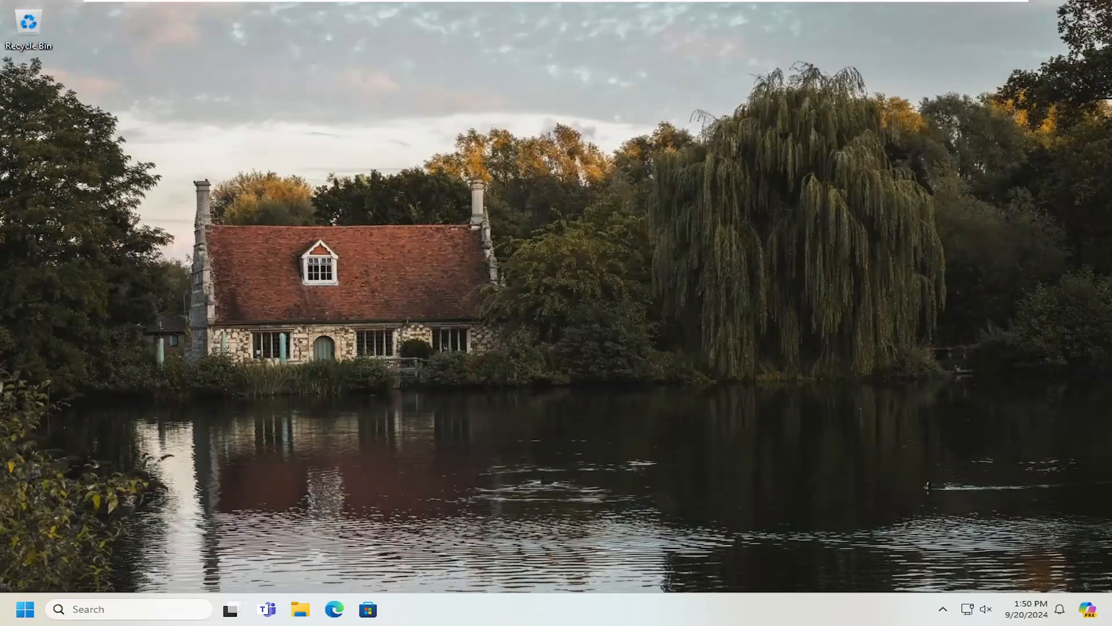